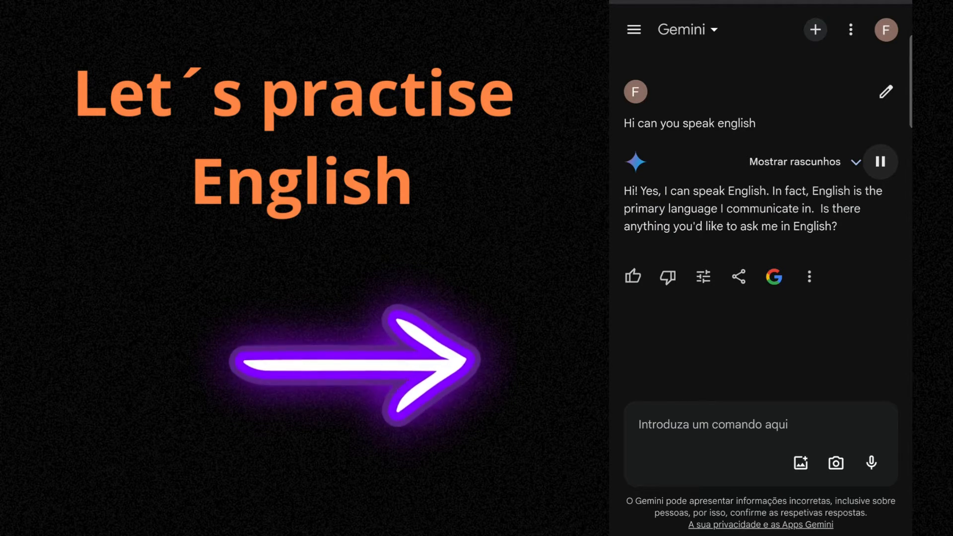
# Dictate and send the question 'How can I learn English with you'
pyautogui.click(870, 462)
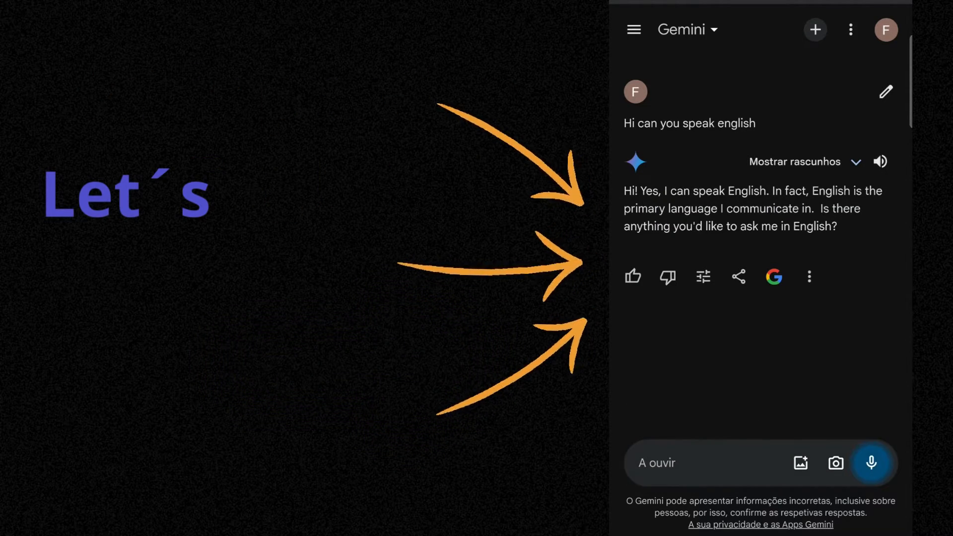
pyautogui.write('How can I Land english with you')
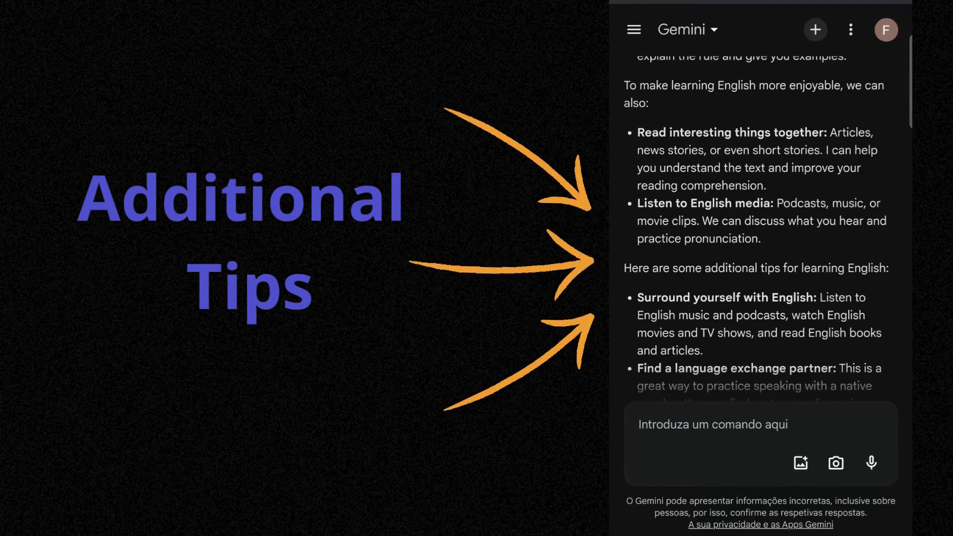
# Scroll through Gemini's reply of practice ideas and additional learning tips
pyautogui.scroll(-3)
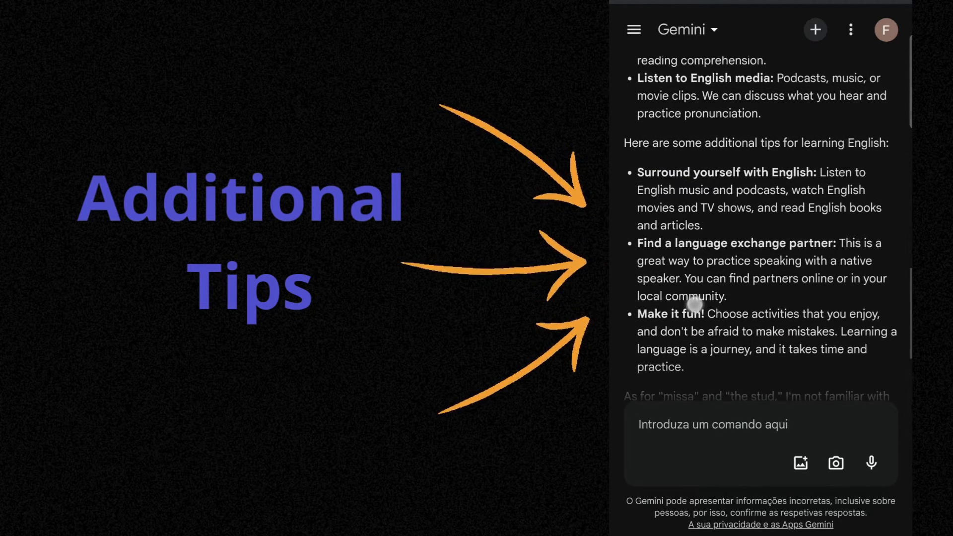
pyautogui.scroll(-3)
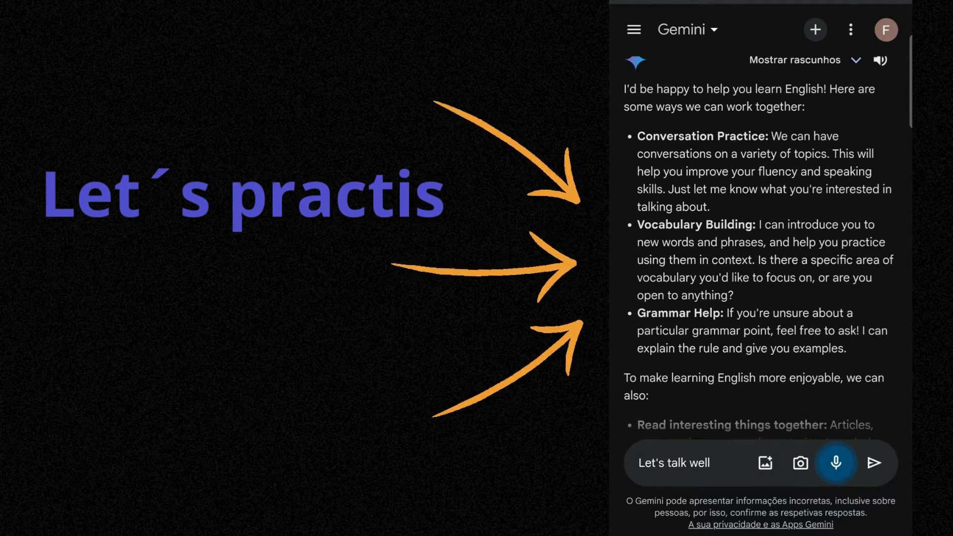
# Dictate and send a request to learn asking for directions, starting with vocabulary shown with images
pyautogui.write('I want to learn about')
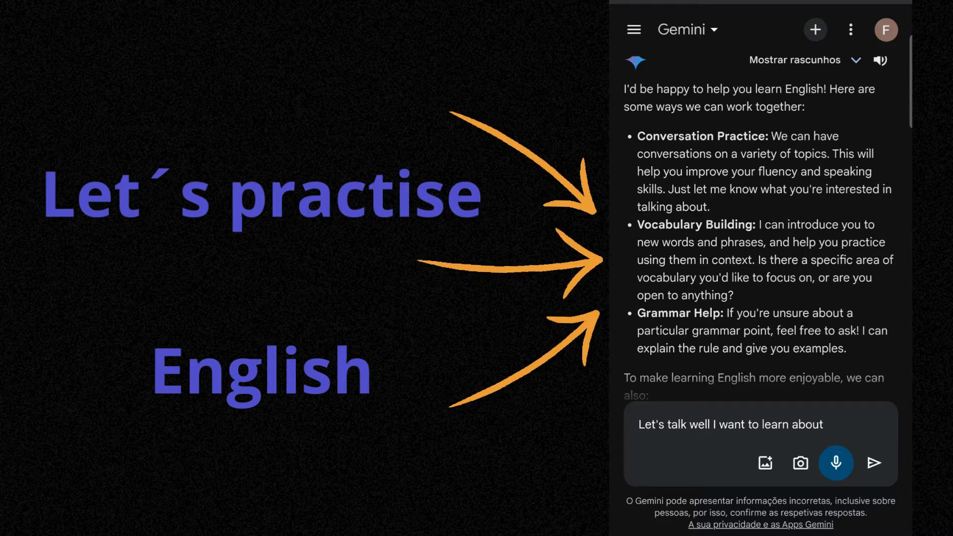
pyautogui.write('afking for')
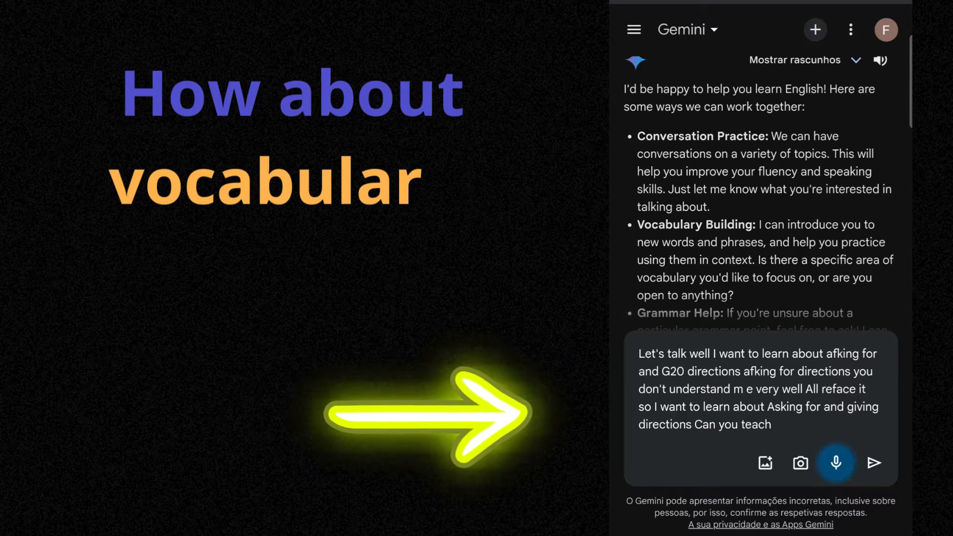
pyautogui.write('me de vocabulty')
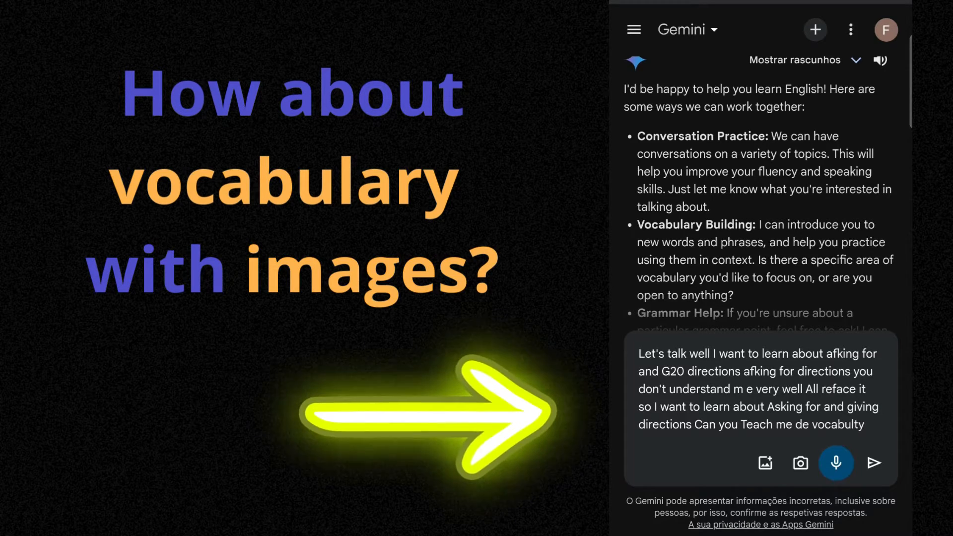
pyautogui.write('First with images')
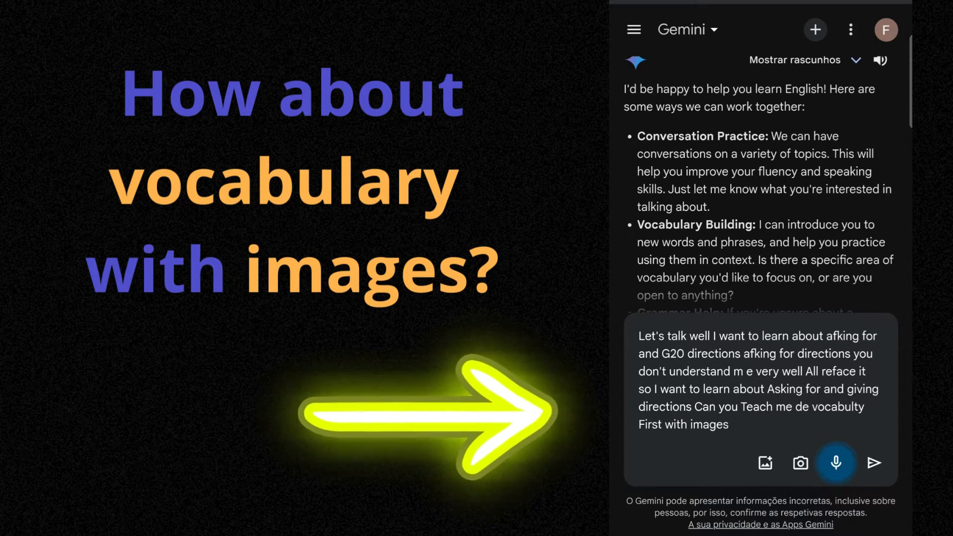
pyautogui.write('and move')
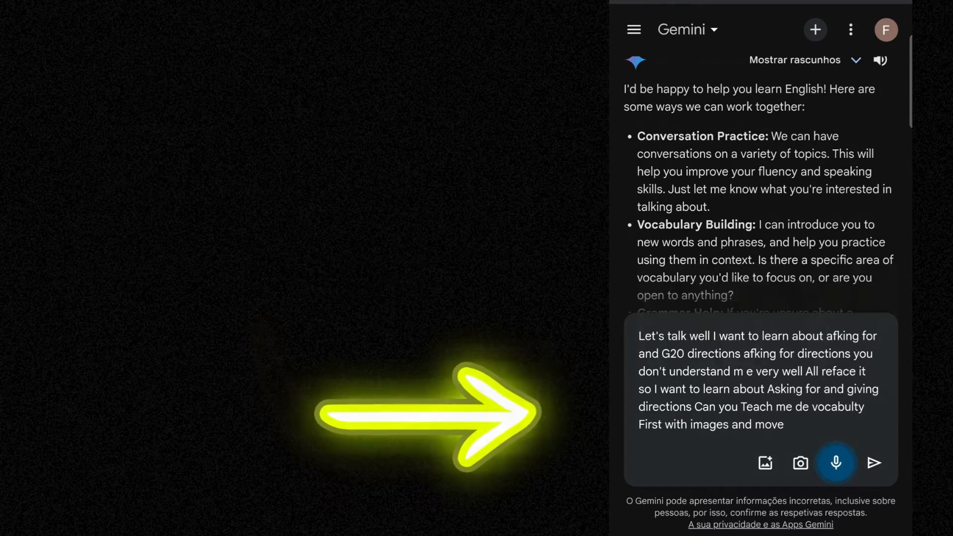
pyautogui.click(874, 462)
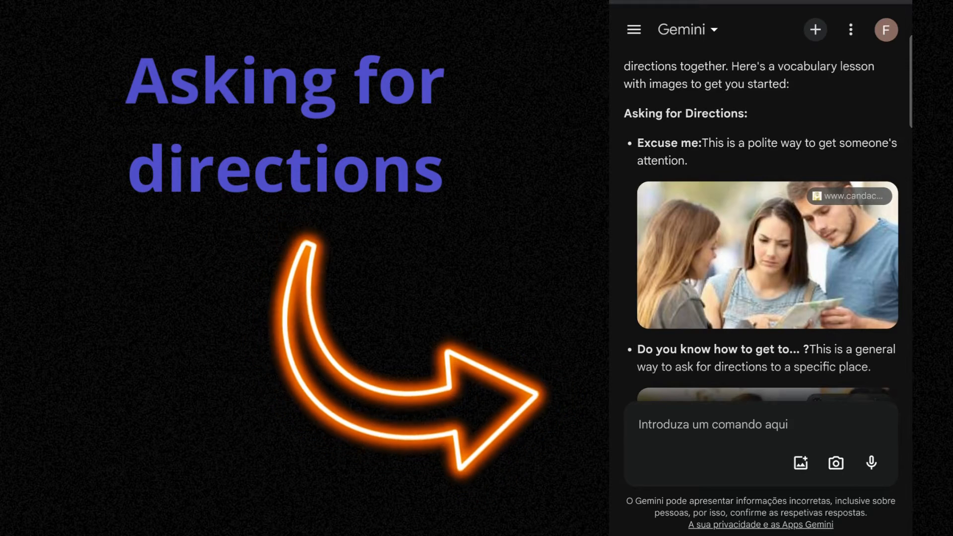
# Scroll through the illustrated Asking for Directions phrases down to the Giving Directions section
pyautogui.scroll(-3)
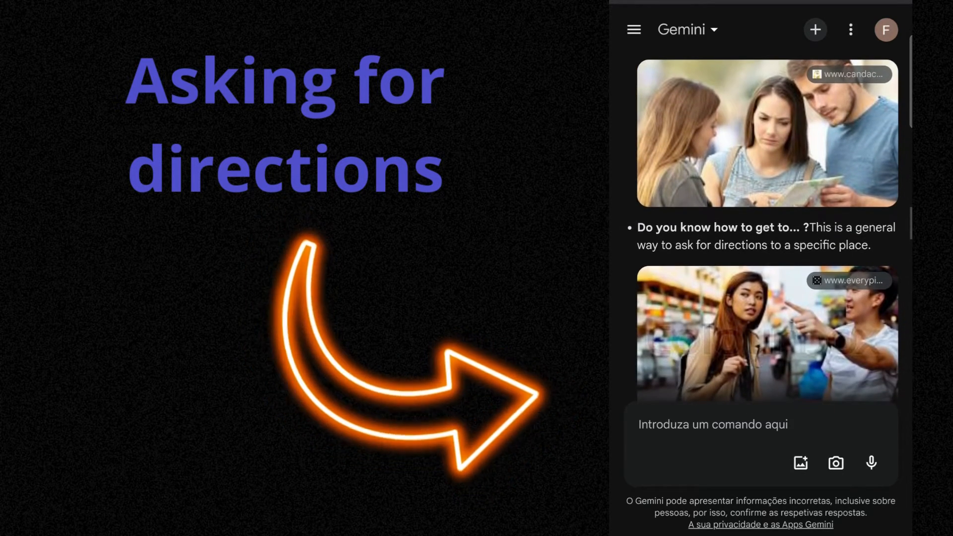
pyautogui.scroll(-3)
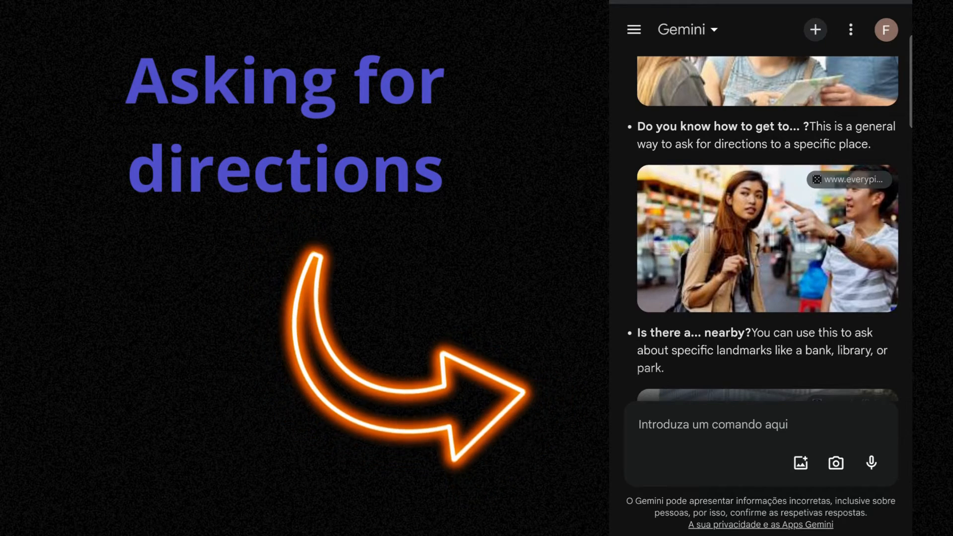
pyautogui.scroll(-3)
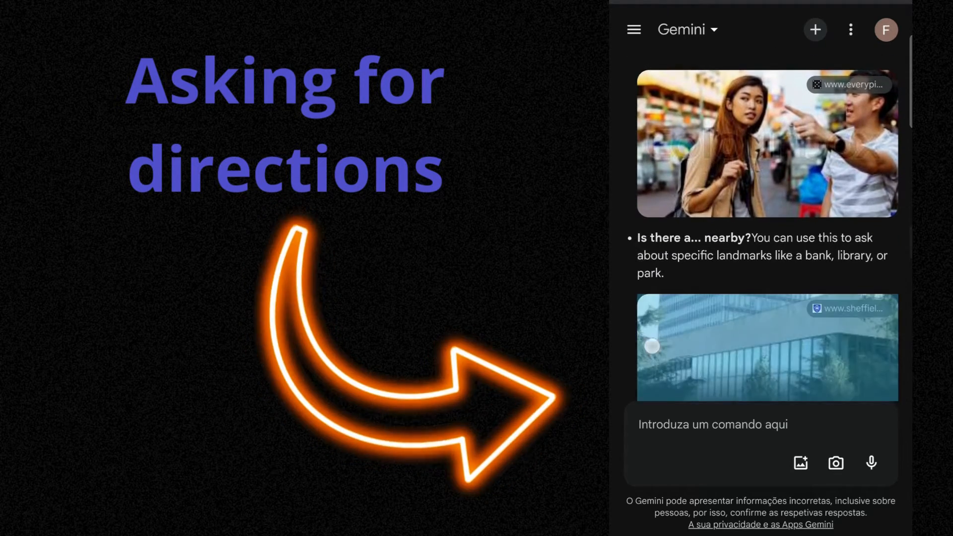
pyautogui.scroll(-3)
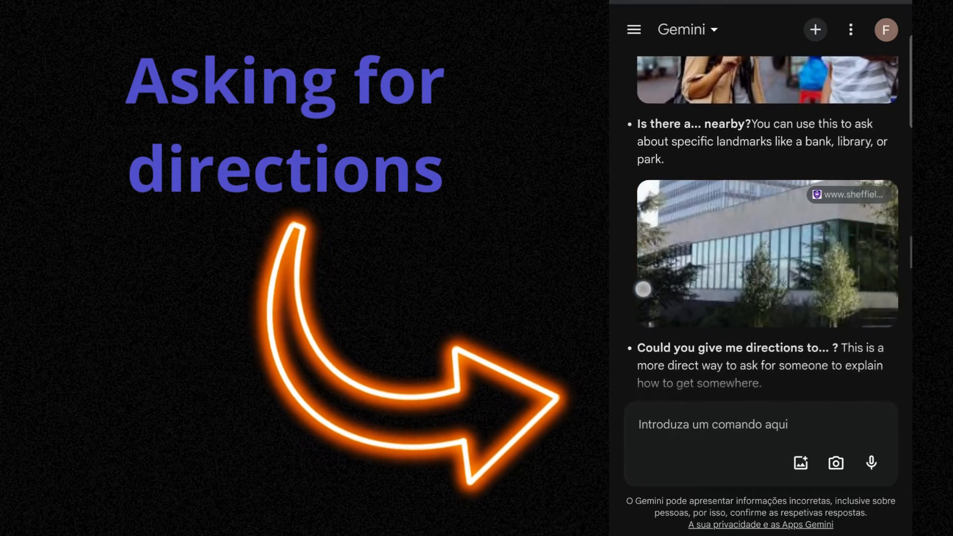
pyautogui.scroll(-3)
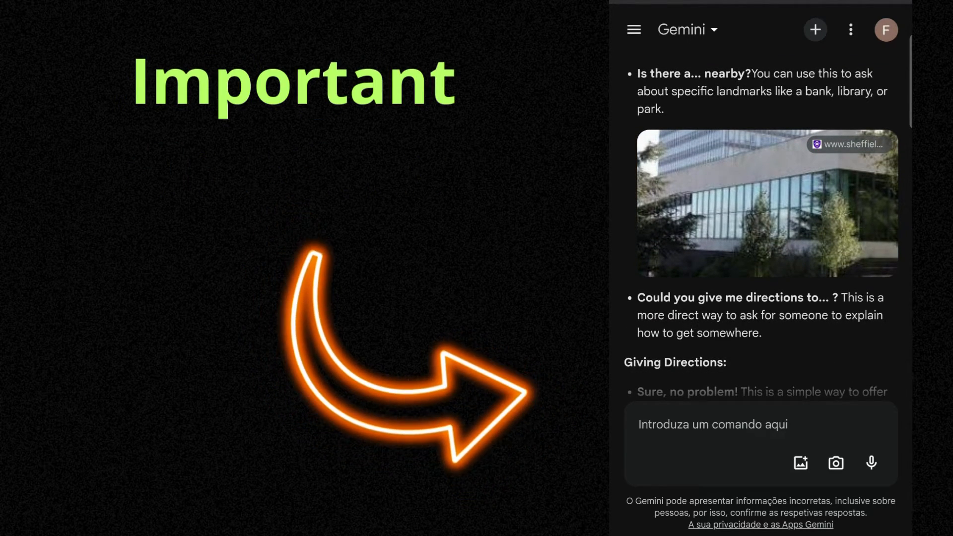
pyautogui.scroll(-3)
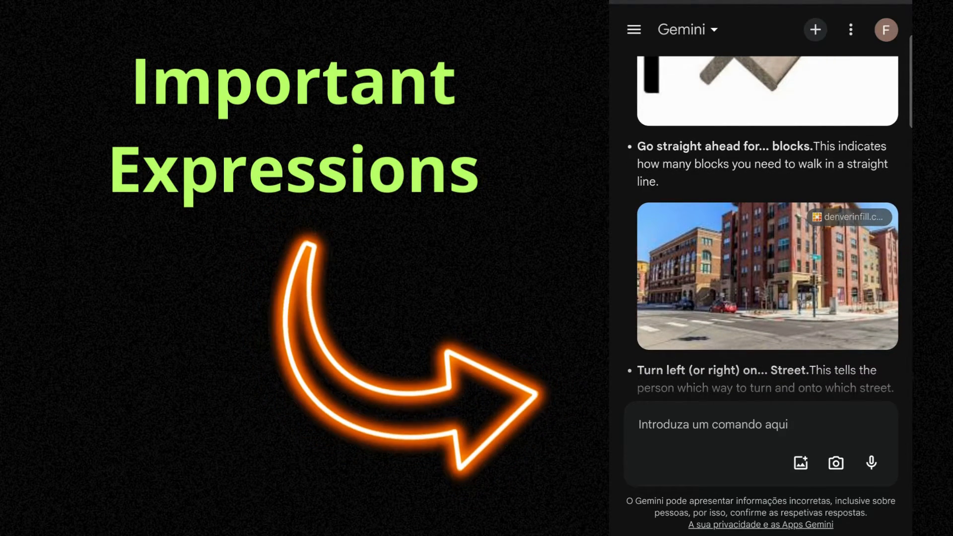
pyautogui.scroll(-3)
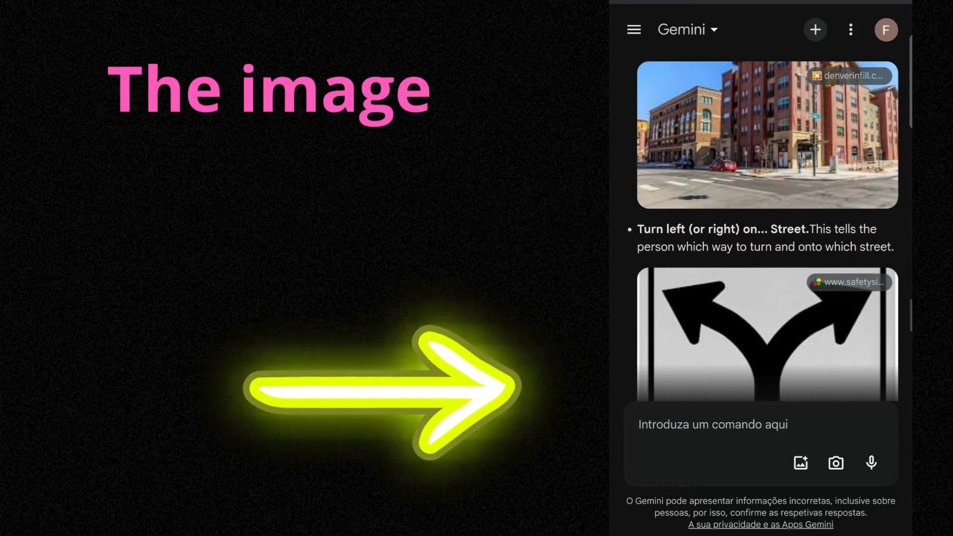
pyautogui.scroll(-3)
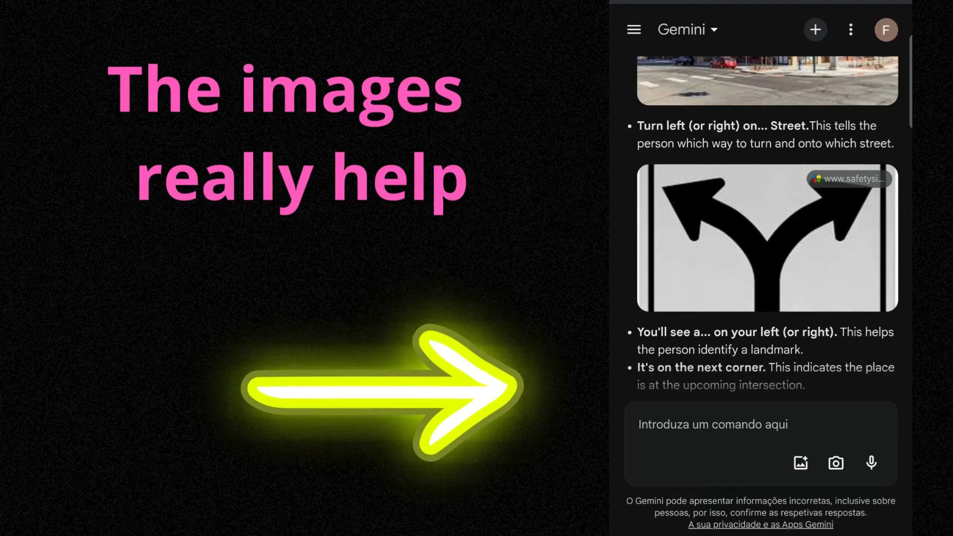
pyautogui.scroll(-3)
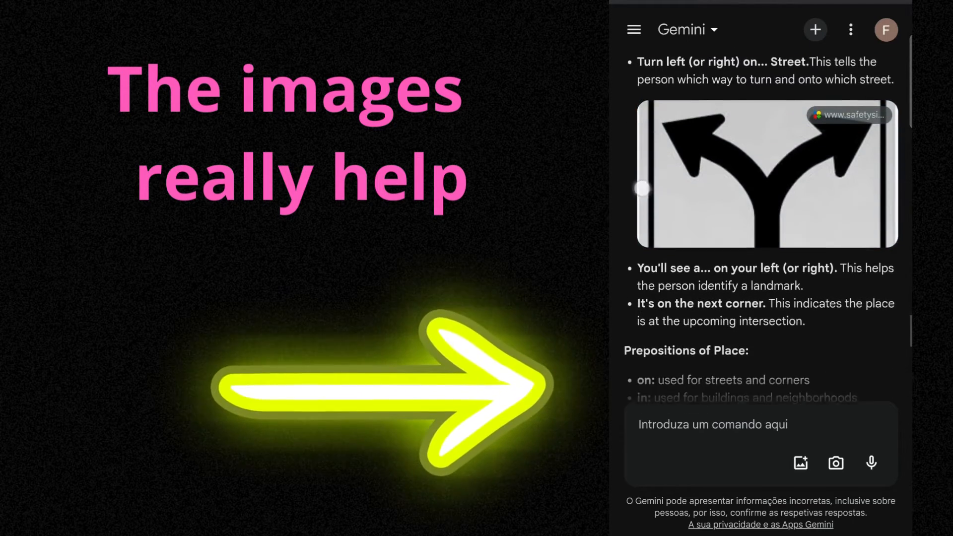
pyautogui.scroll(-3)
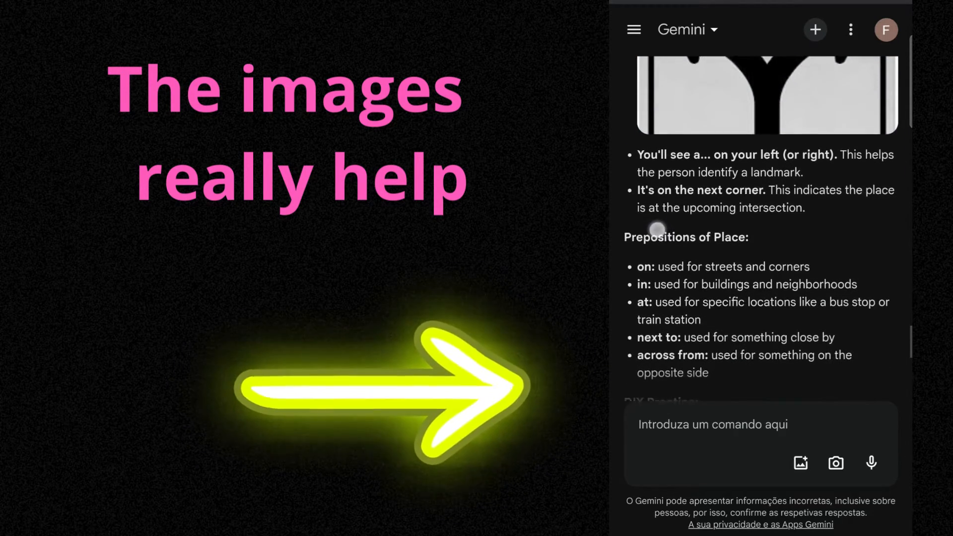
pyautogui.scroll(-3)
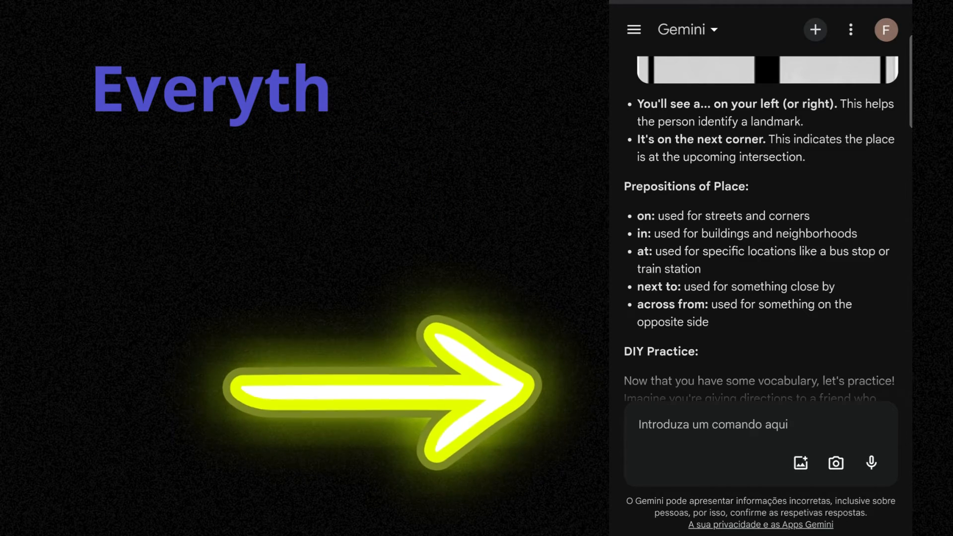
pyautogui.scroll(-3)
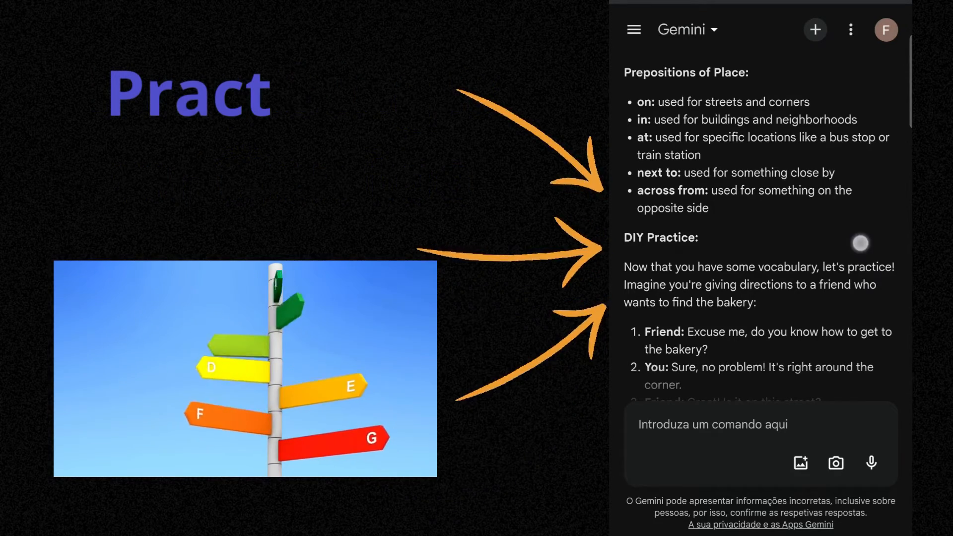
pyautogui.scroll(-3)
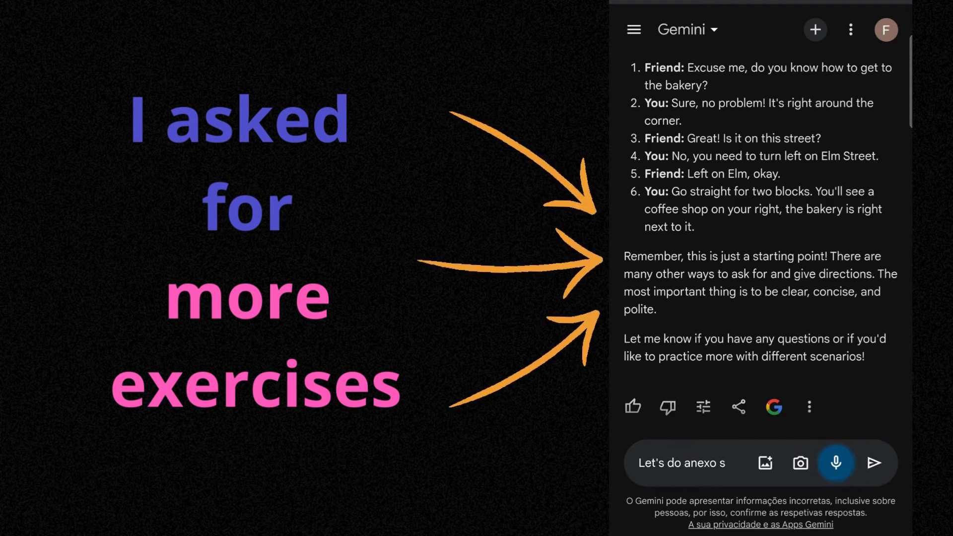
# Dictate and send a request for a gap-filling exercise with the directions prepositions
pyautogui.write('ize with the propositions')
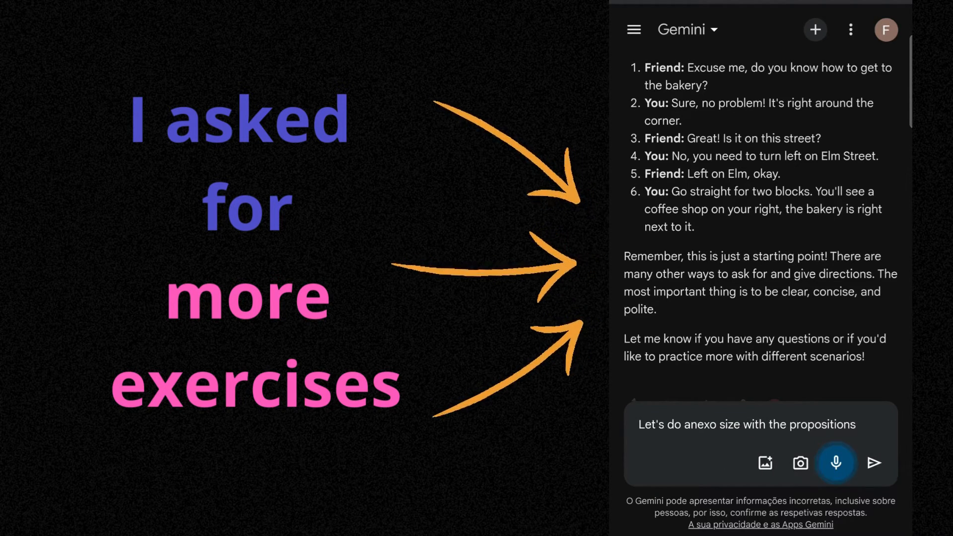
pyautogui.write("a Gap feeling exercise and Let's")
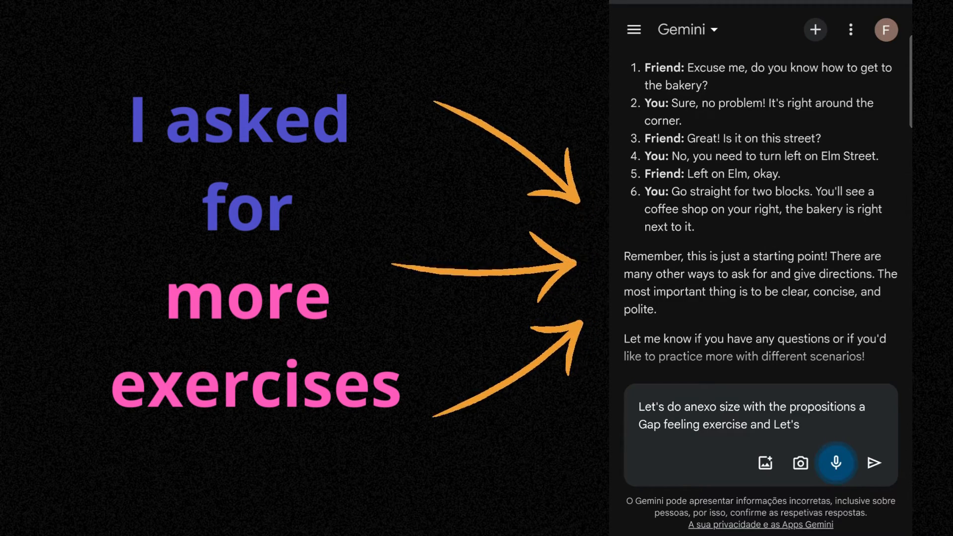
pyautogui.write('do aniversário')
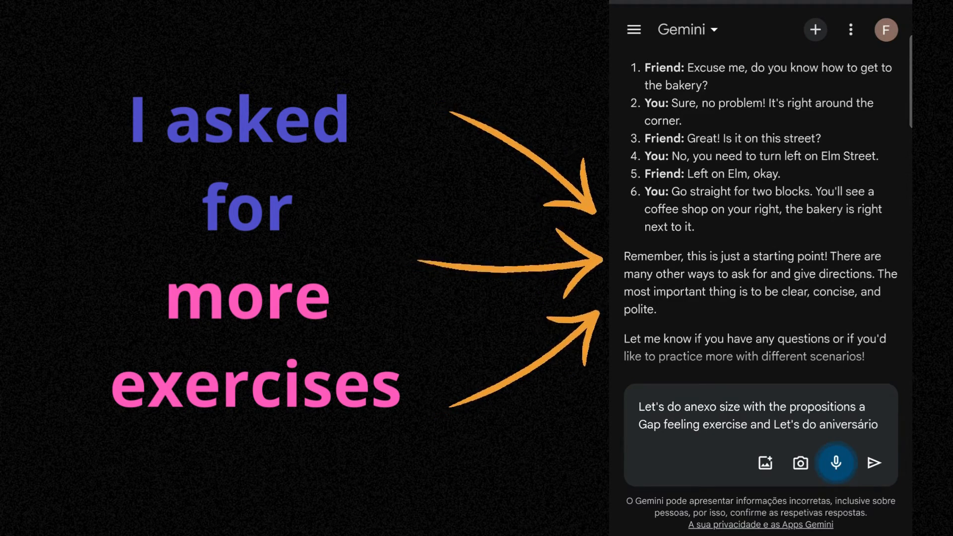
pyautogui.click(873, 462)
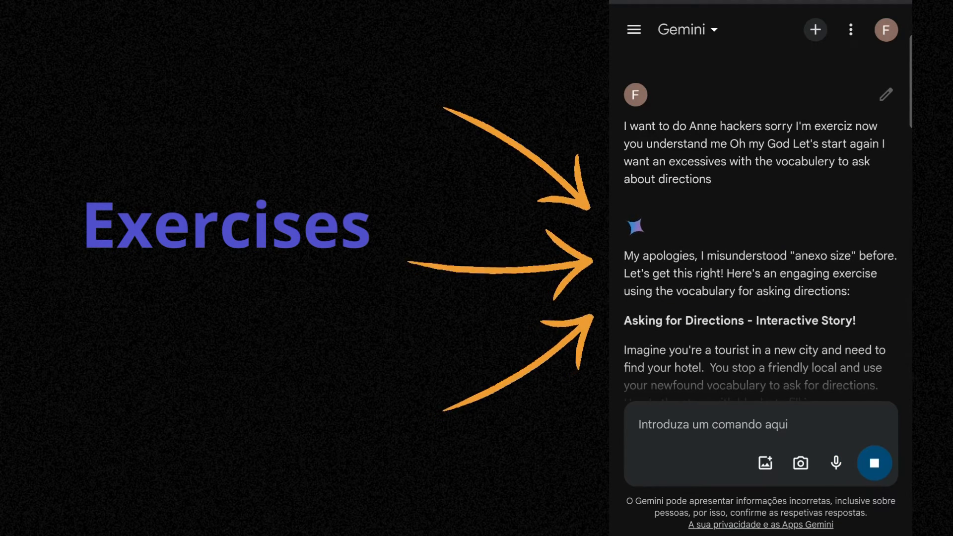
# Scroll through Gemini's reply until the 'Lost in London' comprehension exercise appears
pyautogui.scroll(-3)
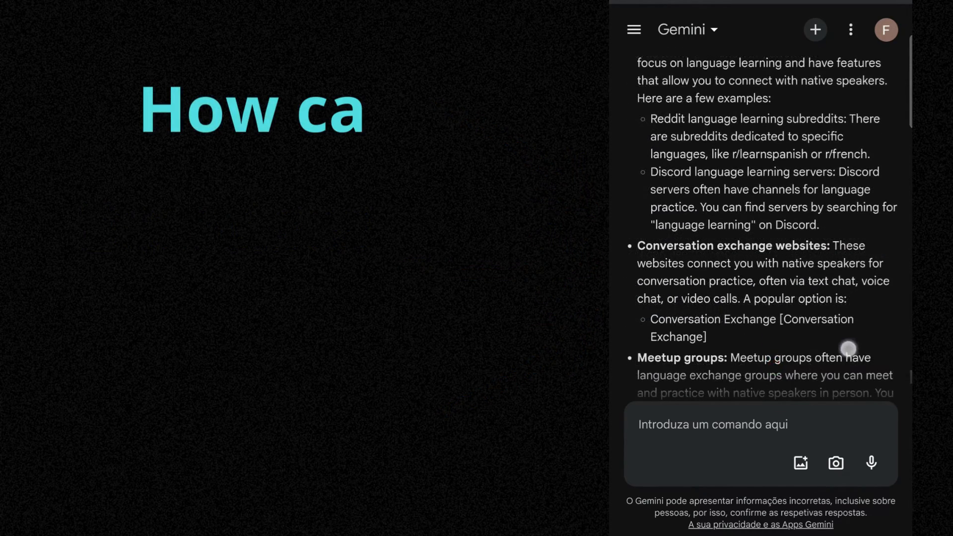
pyautogui.scroll(-3)
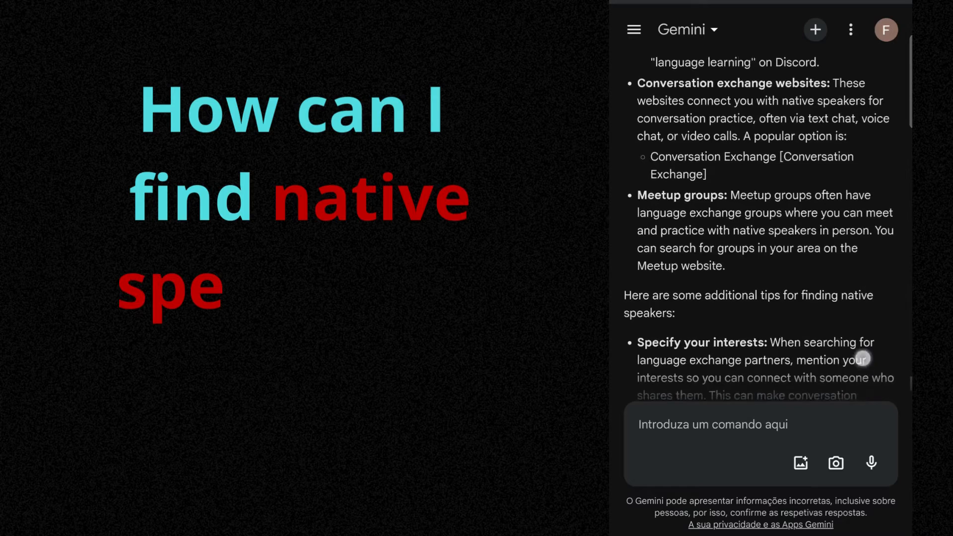
pyautogui.scroll(-3)
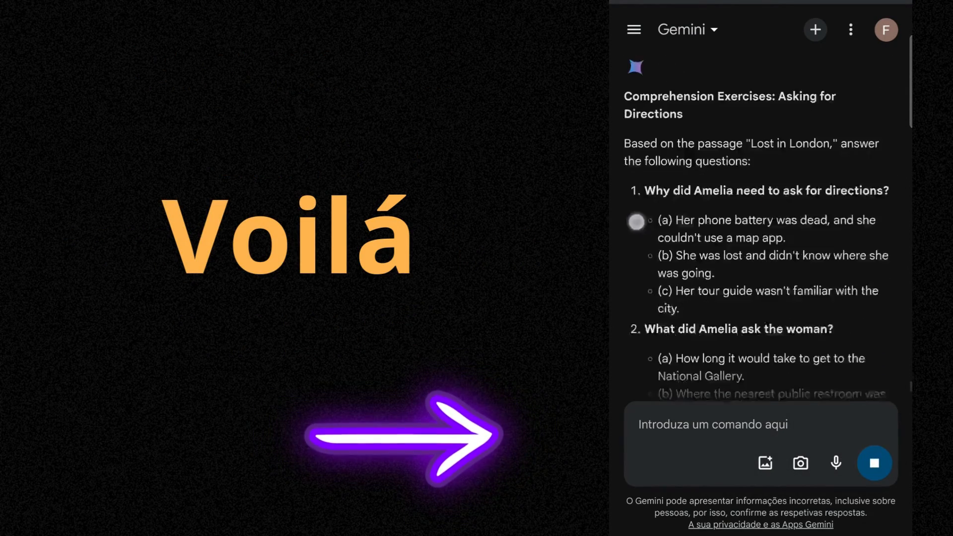
# Scroll down to view all five 'Lost in London' multiple-choice comprehension questions
pyautogui.scroll(-3)
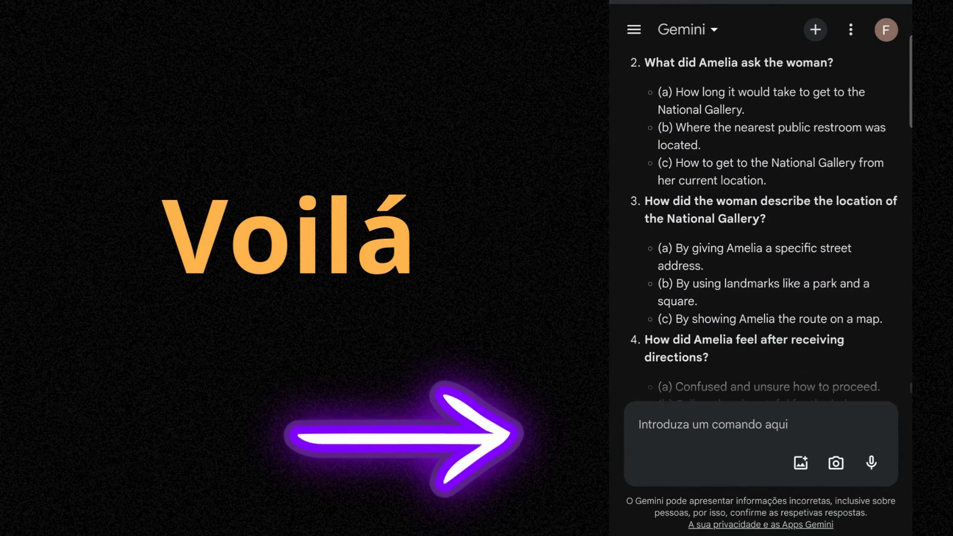
pyautogui.scroll(-3)
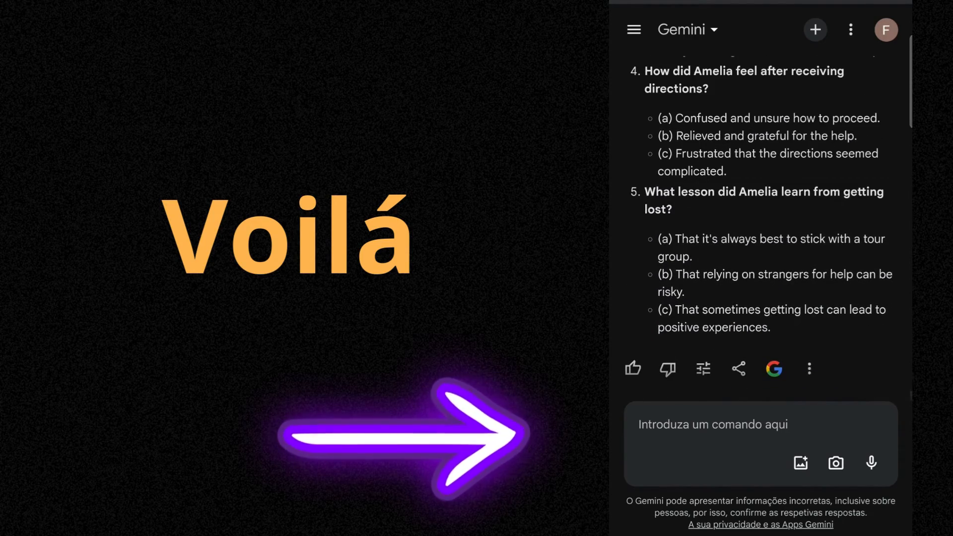